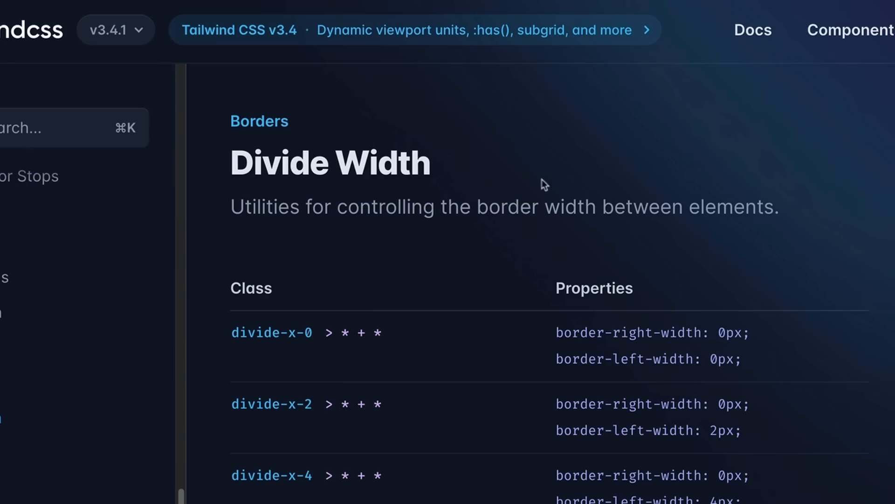
mouse_move(621, 169)
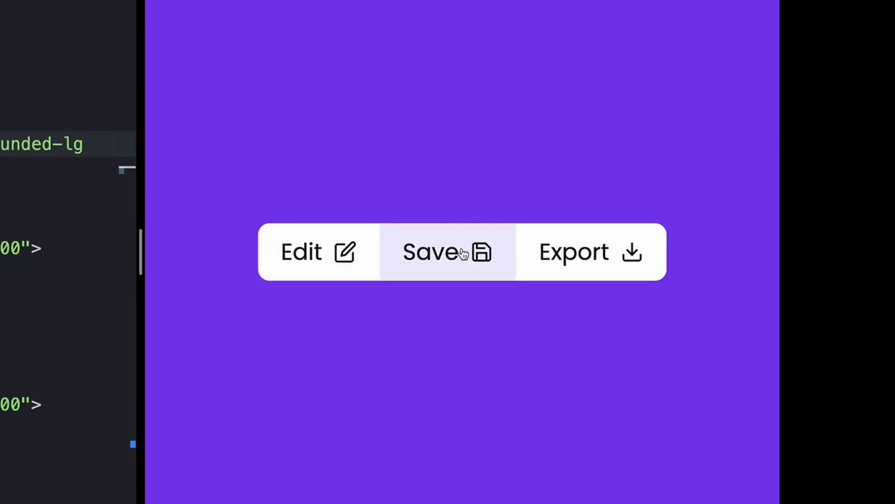
mouse_move(377, 255)
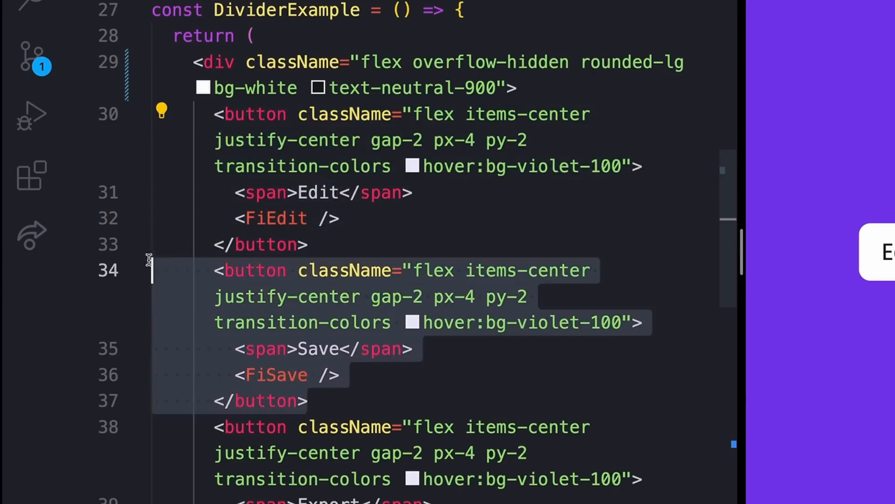
Add divide-x divide-violet-600 to the DividerExample container div's className
scroll("down", 3)
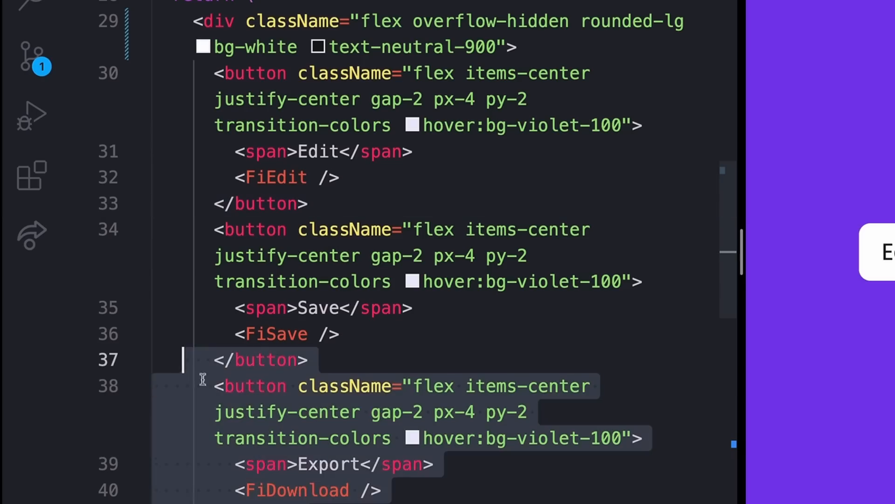
scroll("down", 3)
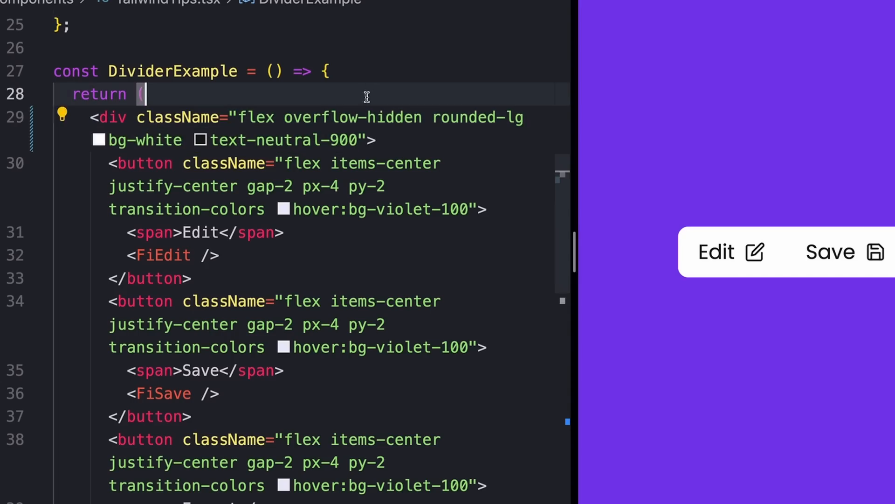
type("divide-x divide-violet-600")
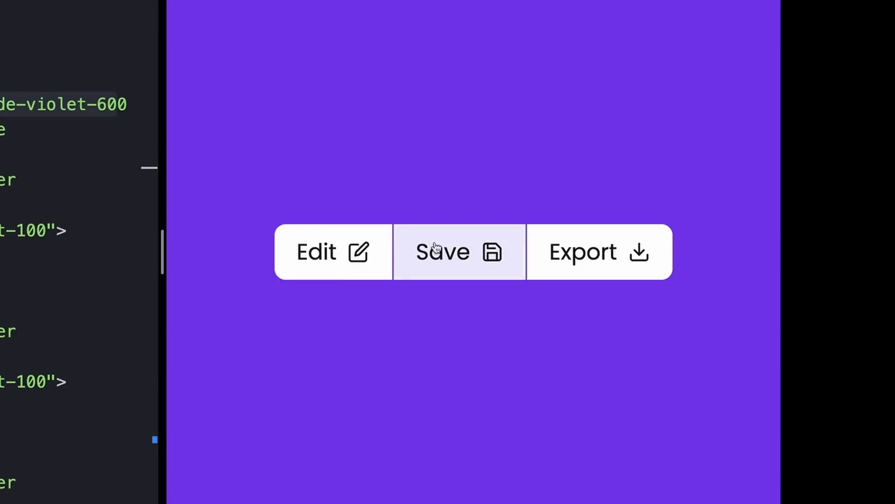
mouse_move(333, 252)
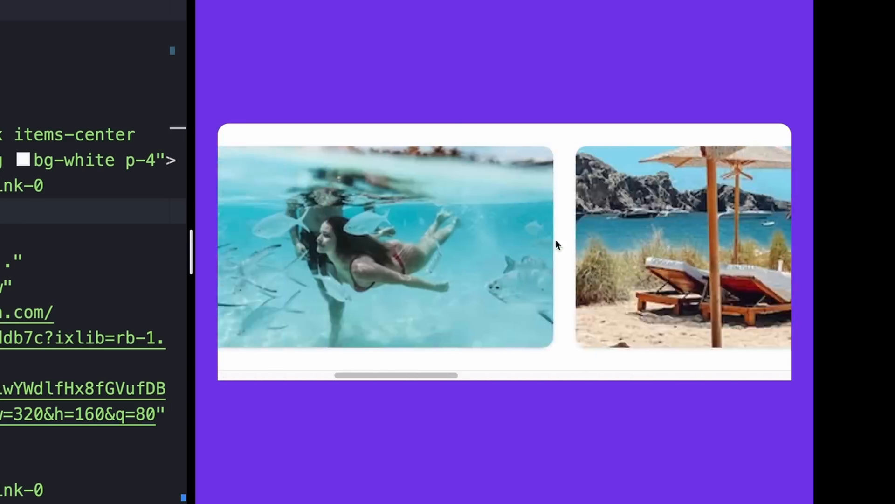
scroll("right", 3)
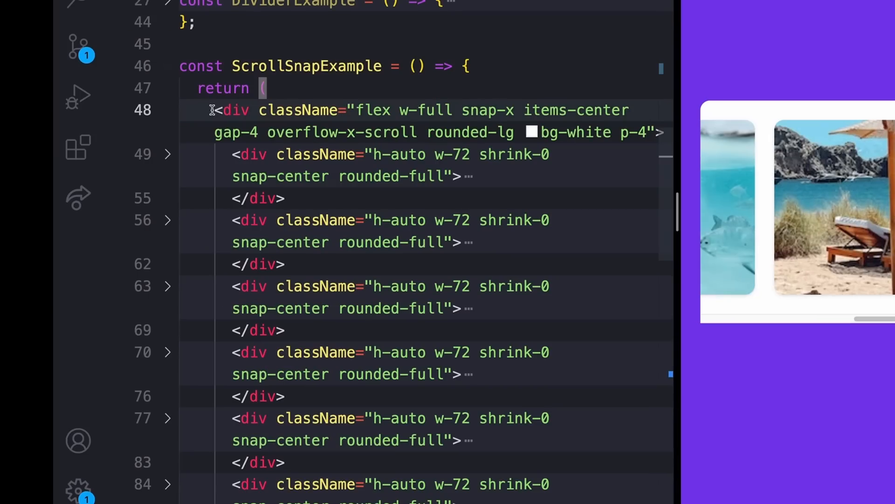
left_click(381, 132)
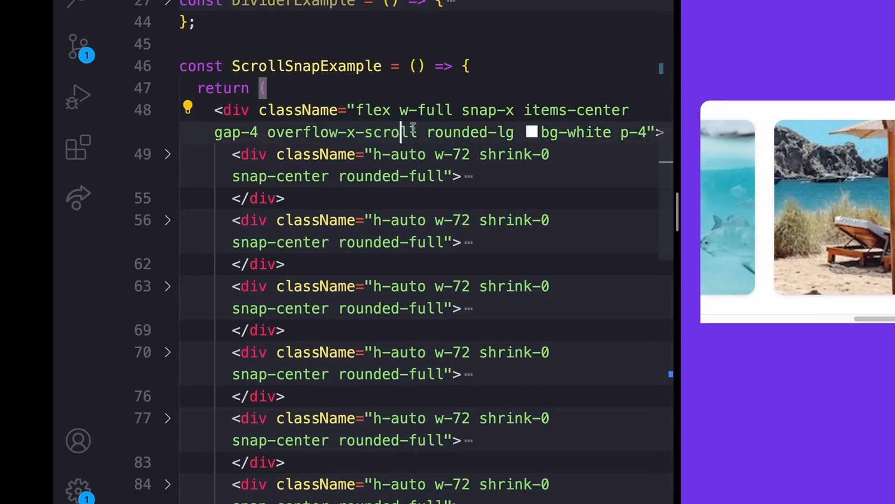
left_click(284, 198)
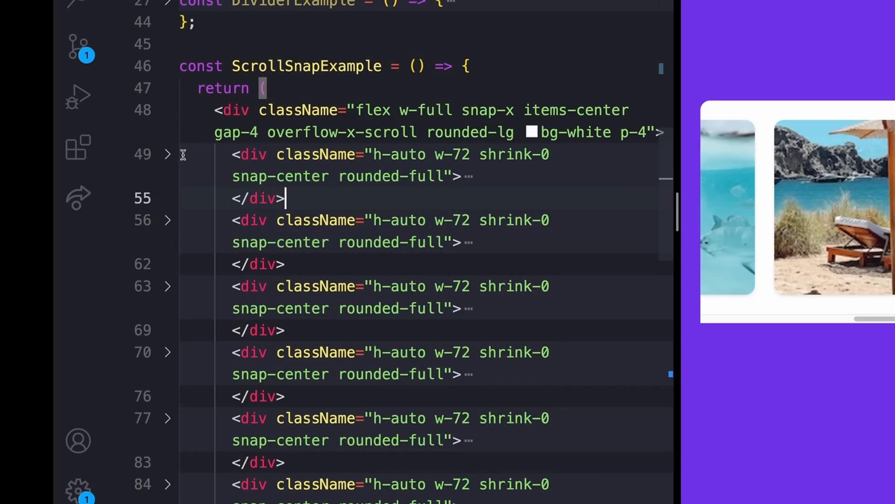
left_click(167, 155)
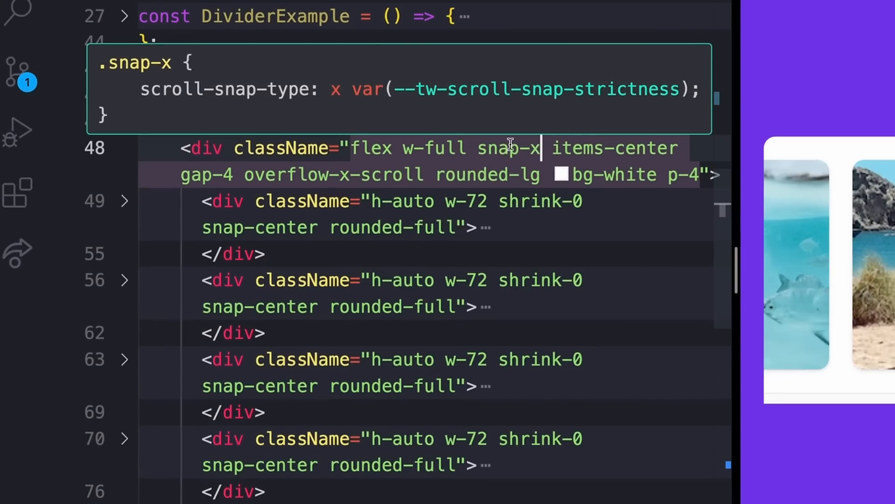
mouse_move(513, 216)
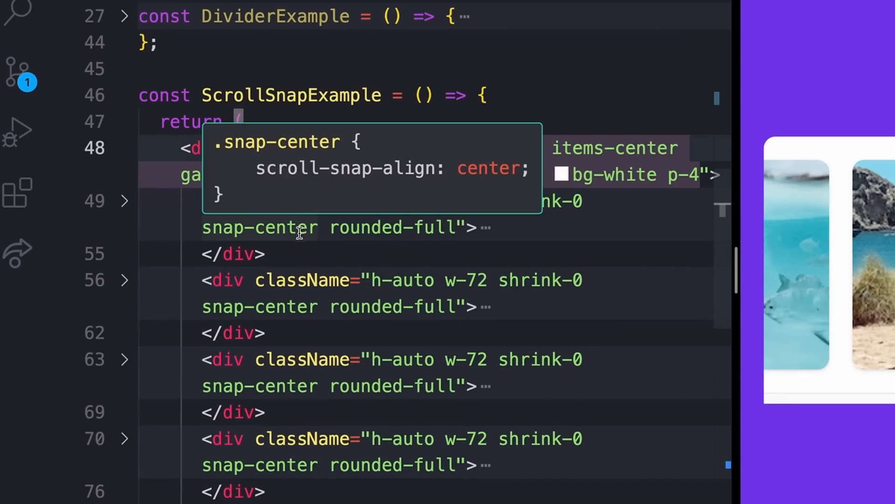
mouse_move(286, 295)
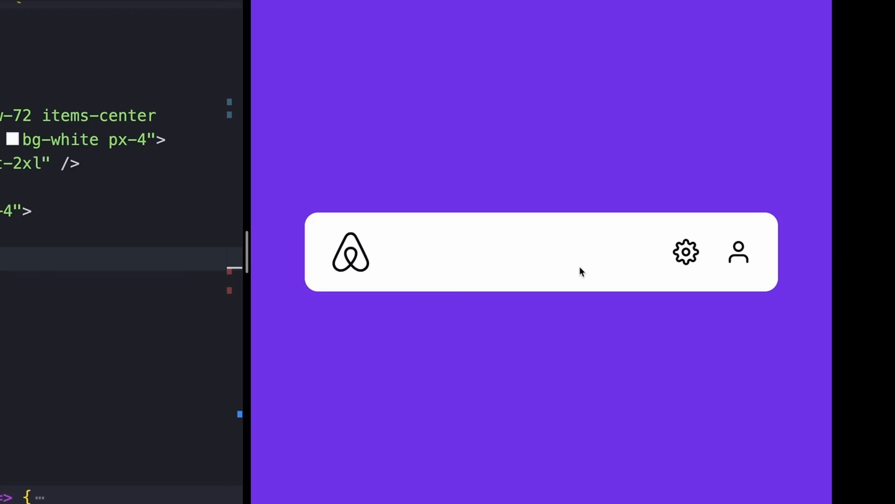
mouse_move(738, 251)
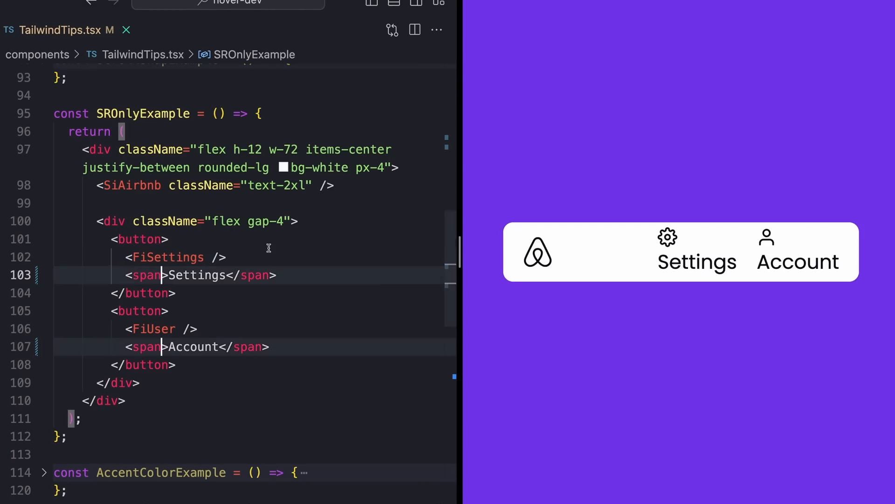
Add className="sr-only" to the Settings and Account span elements in SROnlyExample
type("className=\"sr-only\"")
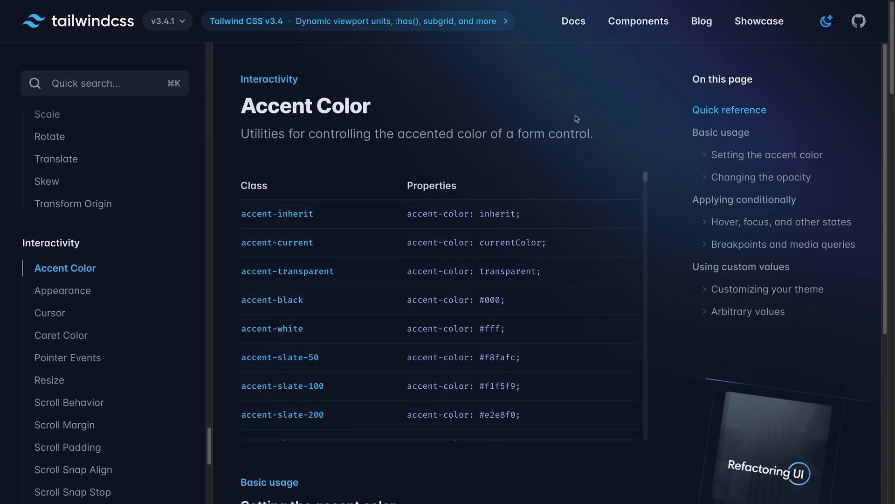
mouse_move(607, 135)
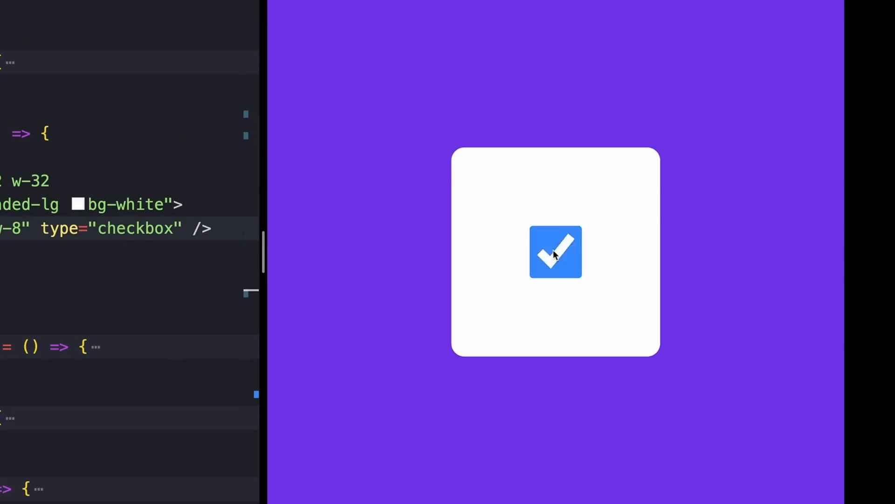
Add accent-violet-600 to the checkbox className, comparing the default and violet checked states
left_click(555, 251)
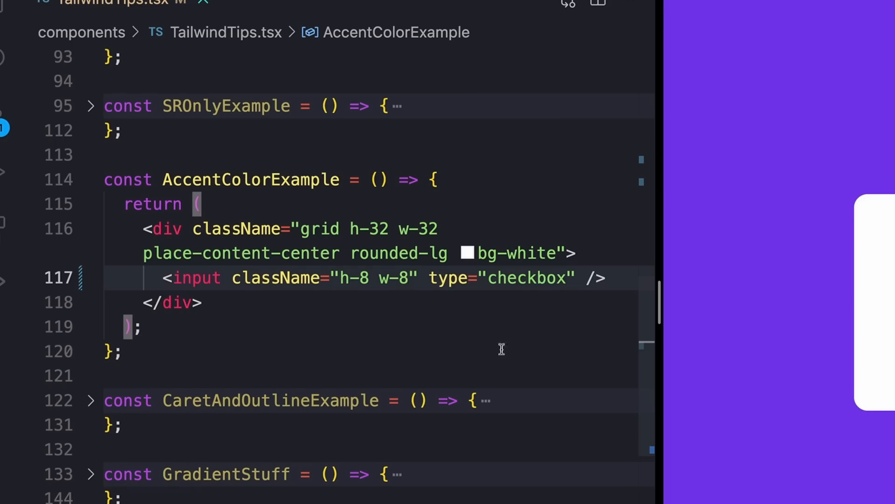
type("accent-violet-600\"")
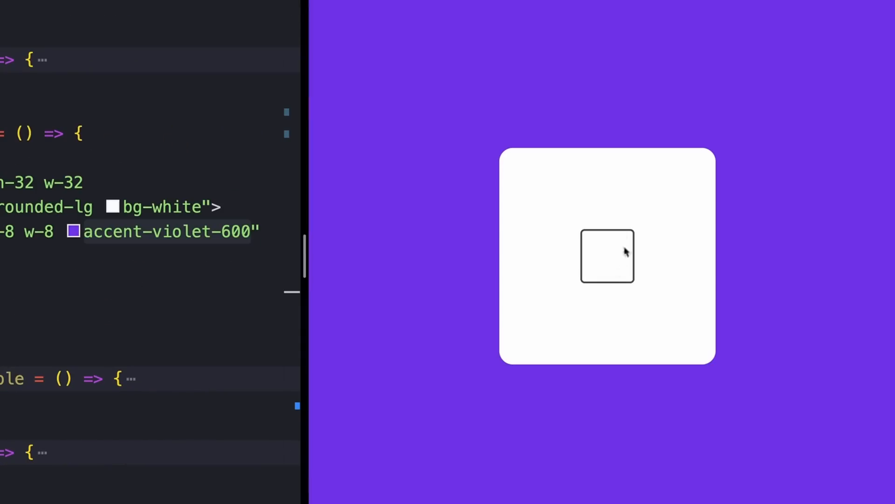
left_click(607, 256)
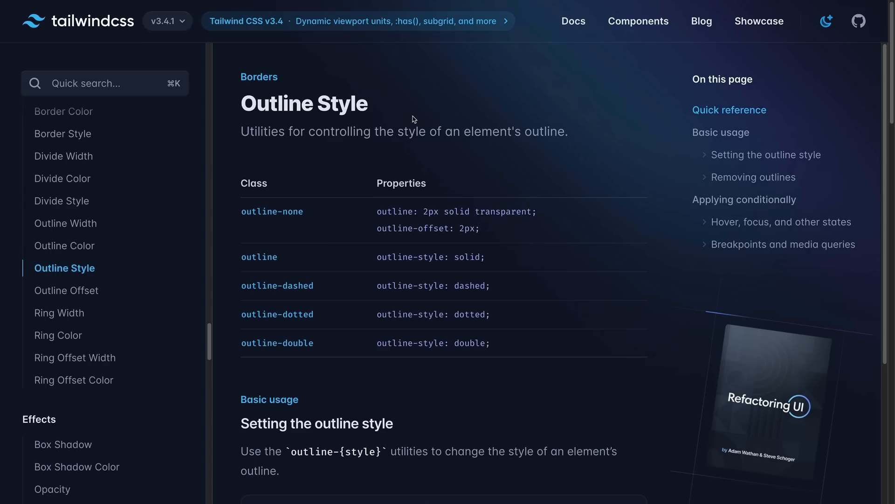
Type 'asdfasf' into the CaretAndOutlineExample textarea to check its outline in the preview
scroll("down", 3)
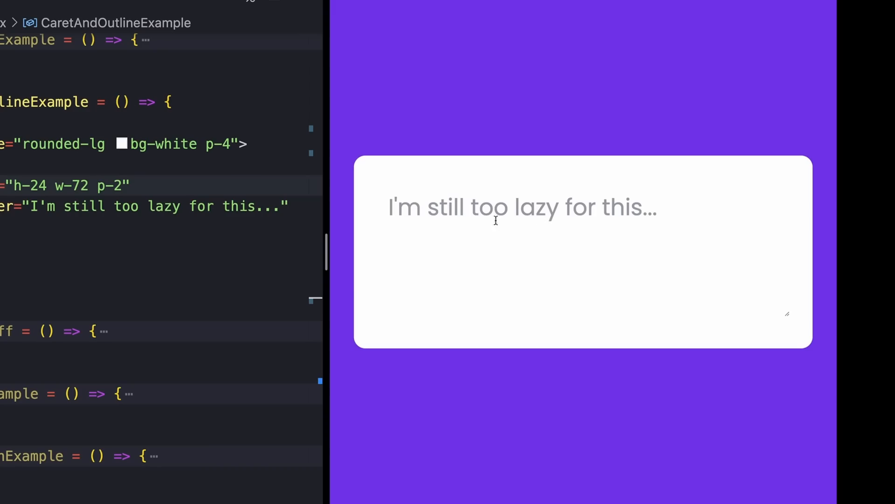
type("asdfasf")
type("outline-violet-600")
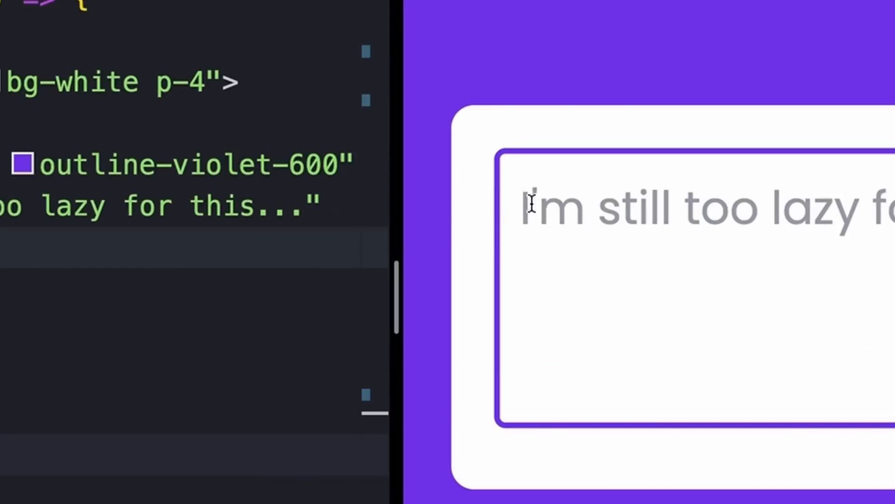
mouse_move(359, 228)
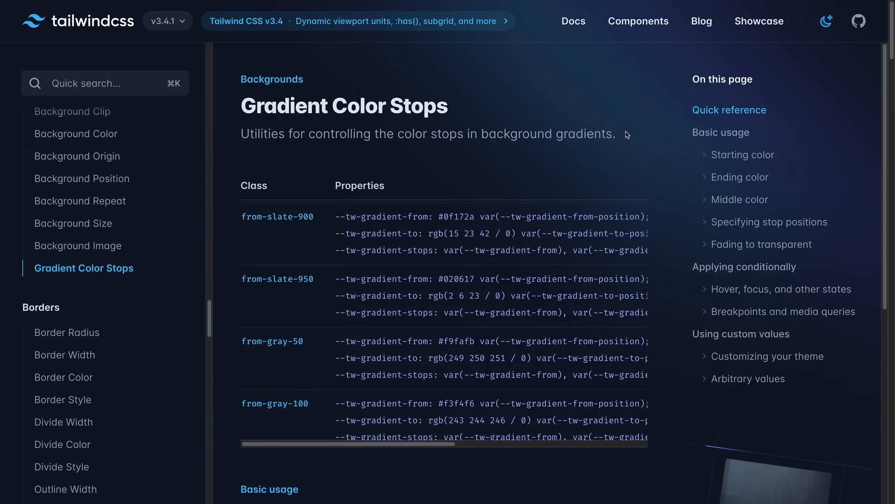
Read the gradient color stops docs and add via-blue-300 to the GradientStuff div's className
scroll("down", 3)
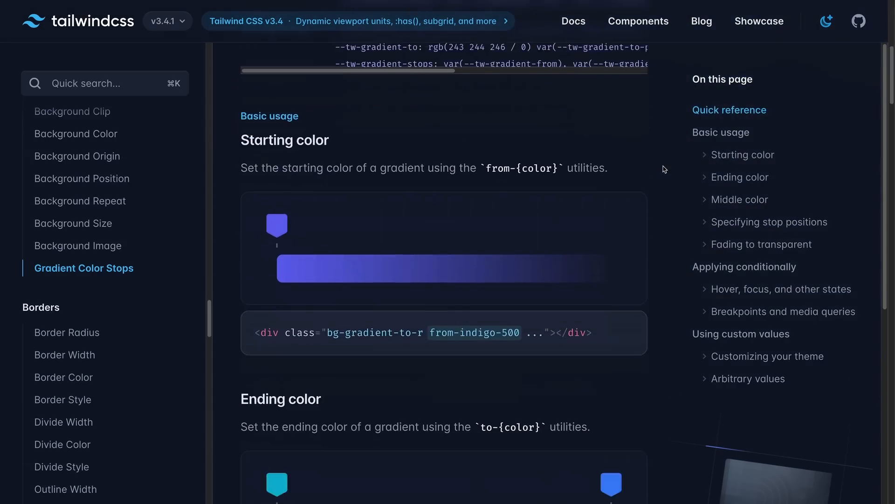
scroll("down", 3)
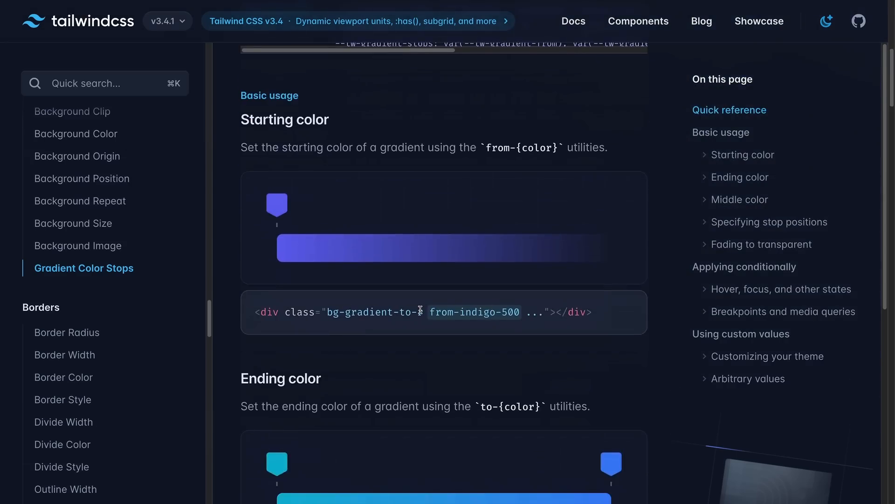
scroll("down", 3)
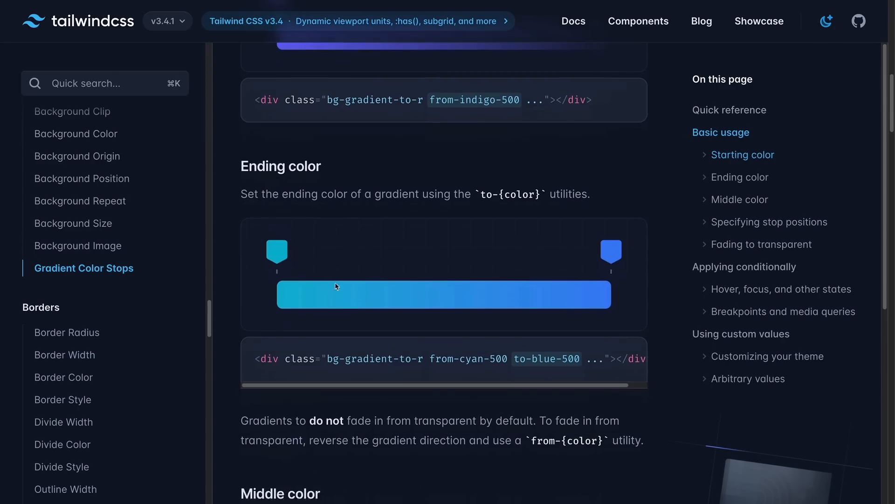
scroll("down", 3)
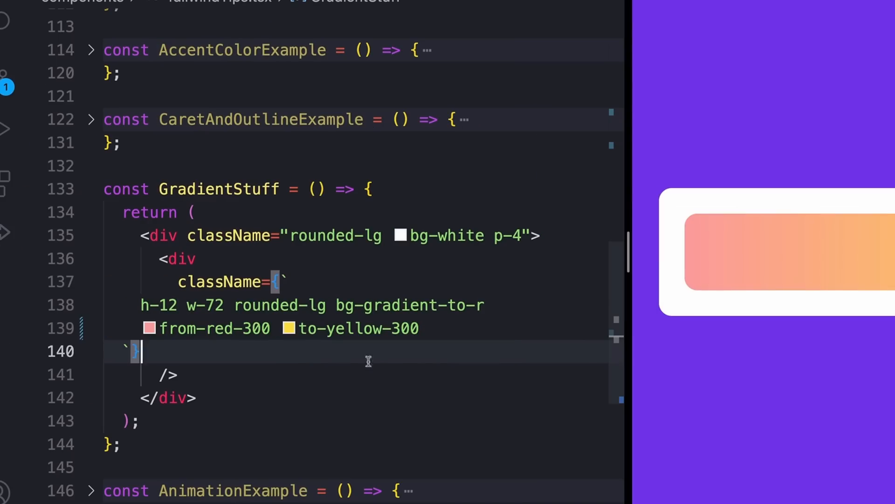
mouse_move(321, 366)
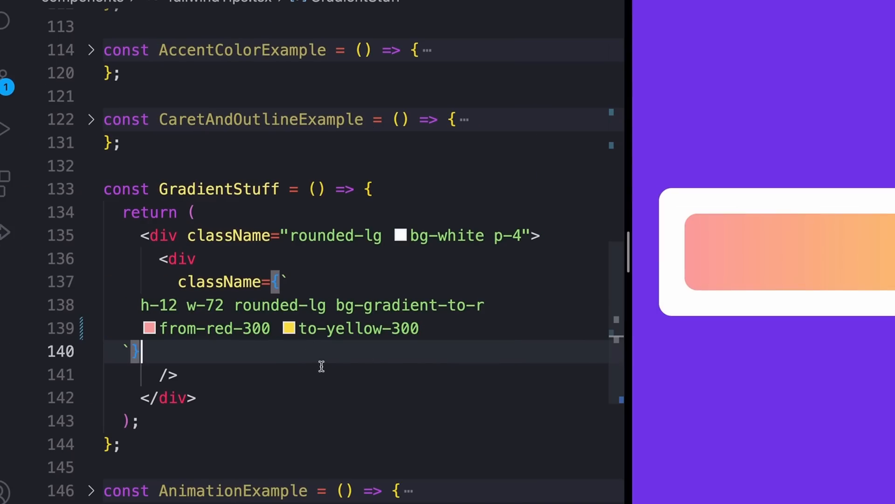
type("via-blue-300")
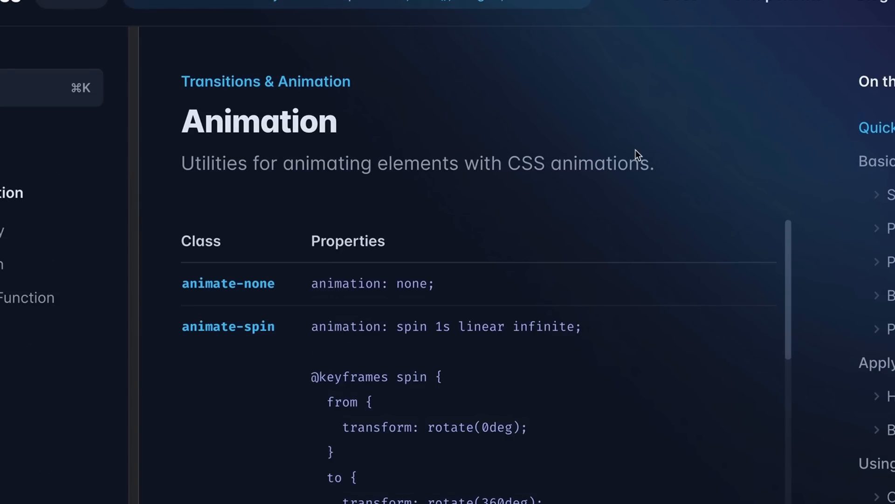
Scroll through the Tailwind Animation docs to review the alternative animations
scroll("down", 3)
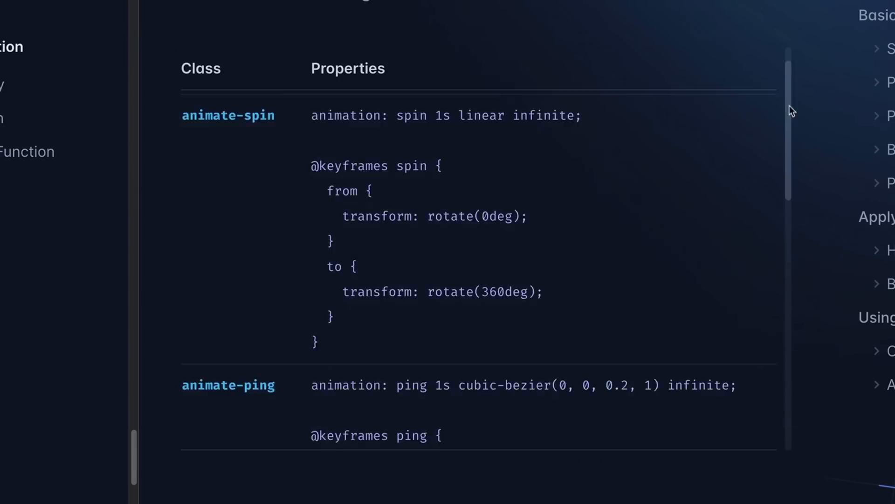
scroll("down", 3)
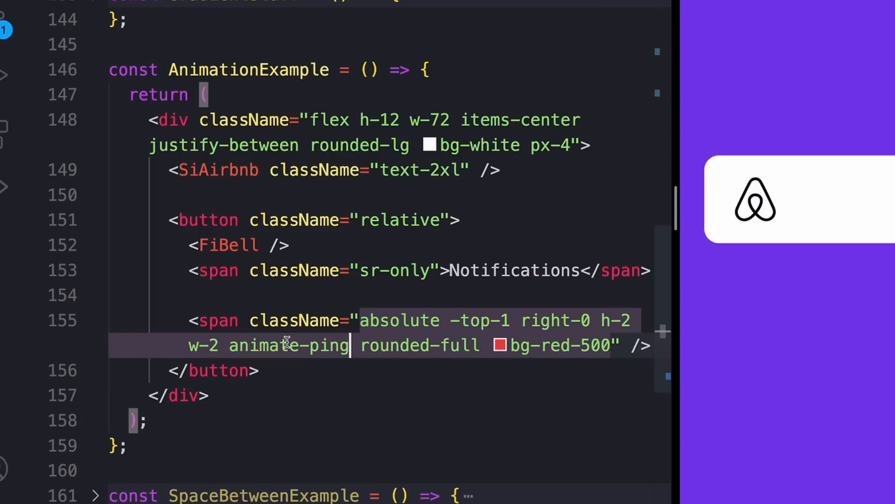
mouse_move(288, 345)
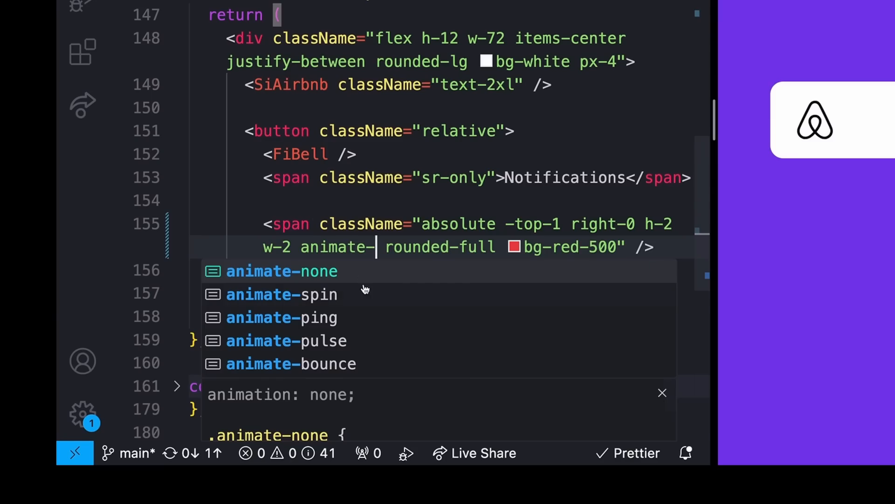
mouse_move(323, 340)
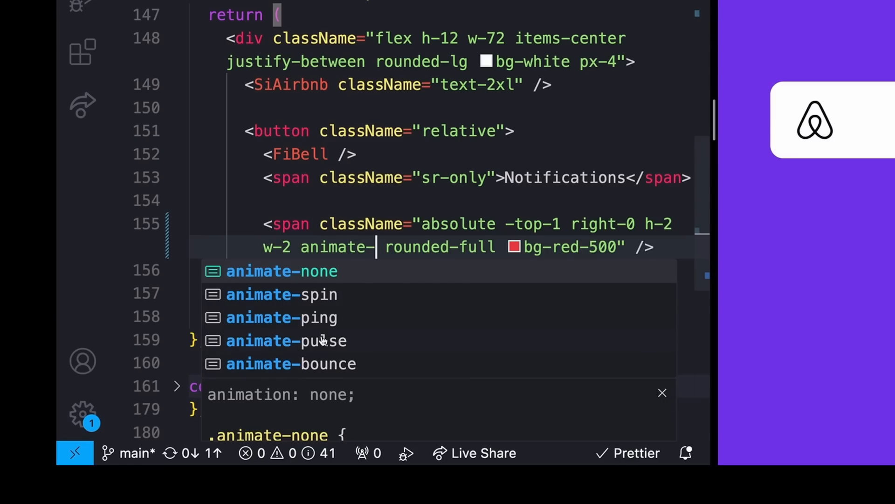
mouse_move(369, 323)
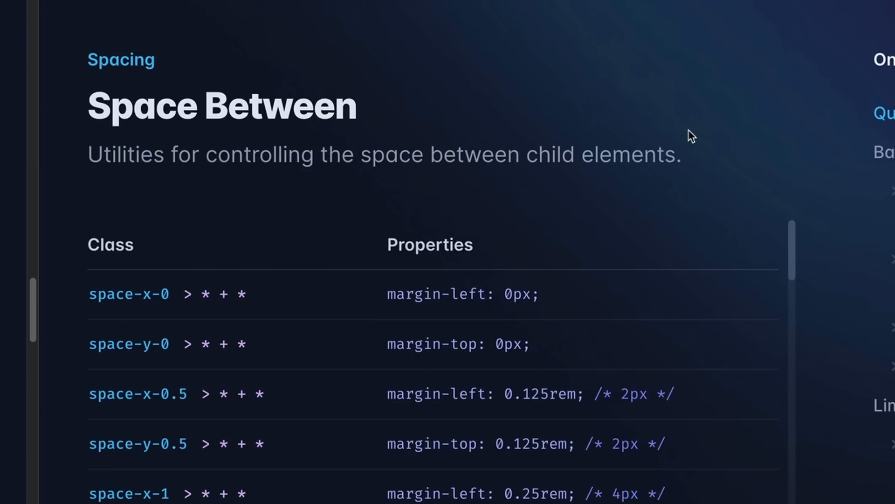
mouse_move(547, 117)
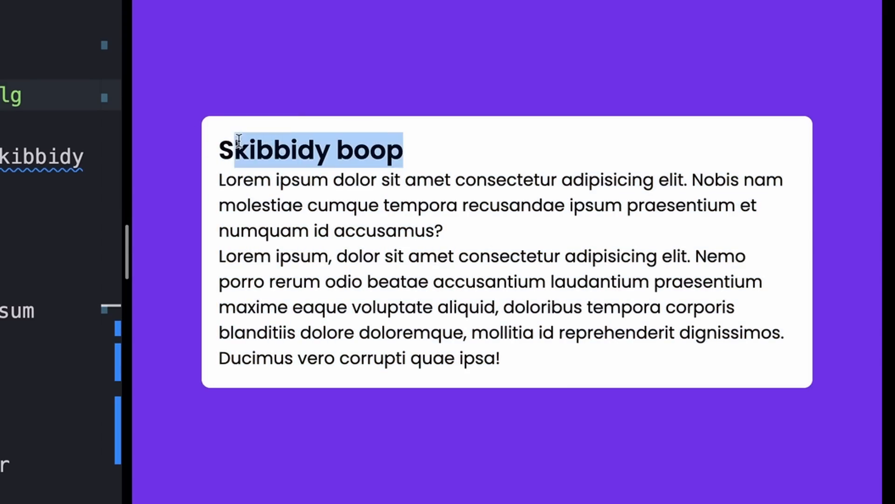
Add space-y-2 after max-w-xl in the SpaceBetweenExample outer div's className
left_click(496, 358)
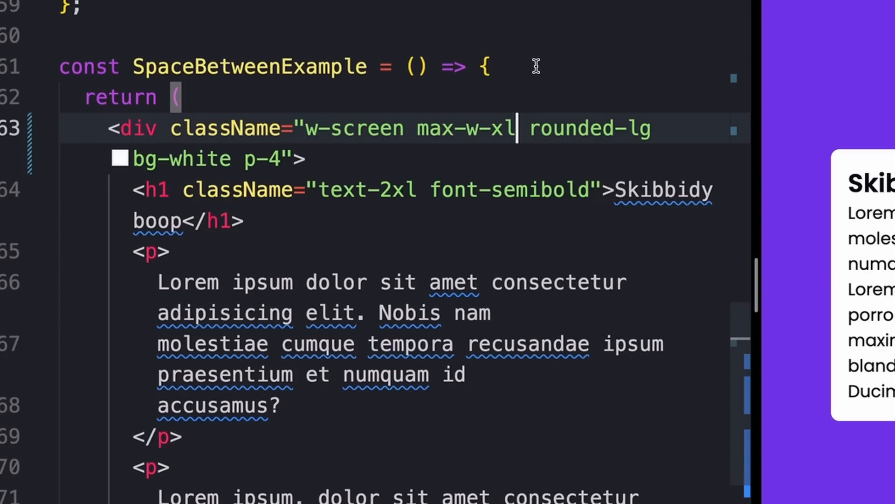
type("space-y-2")
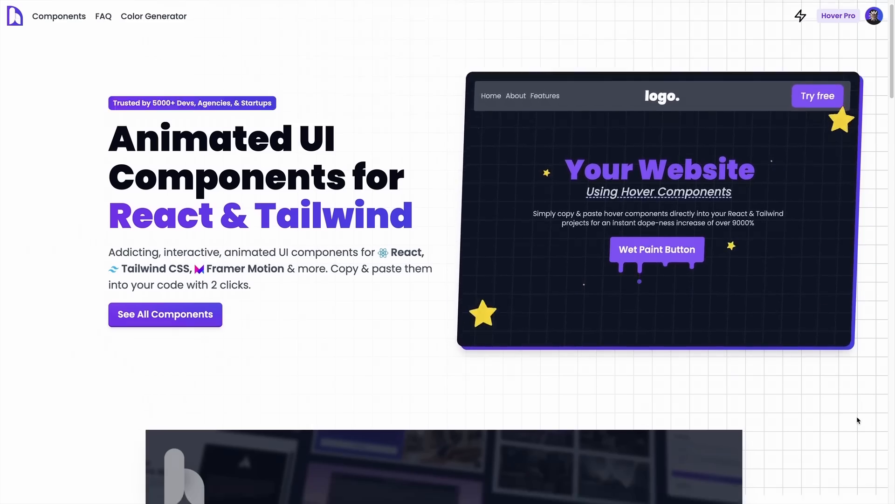
Scroll hover.dev's homepage down to the 'Start here' component categories
scroll("down", 3)
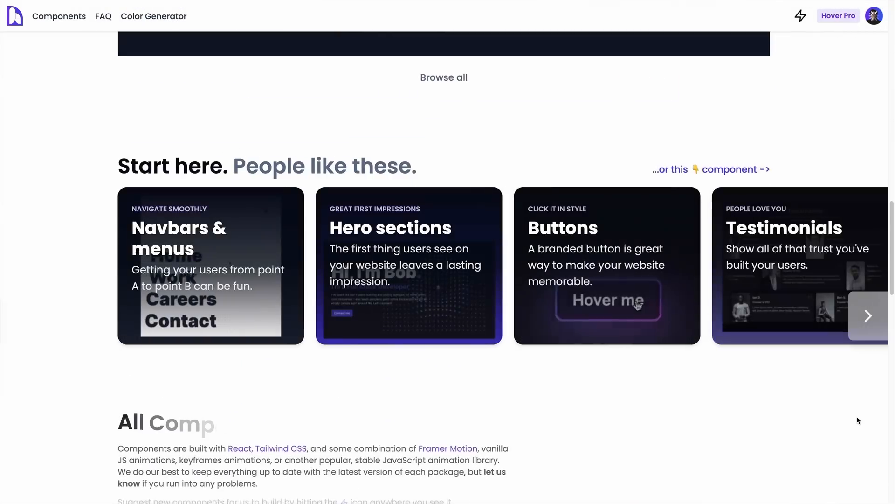